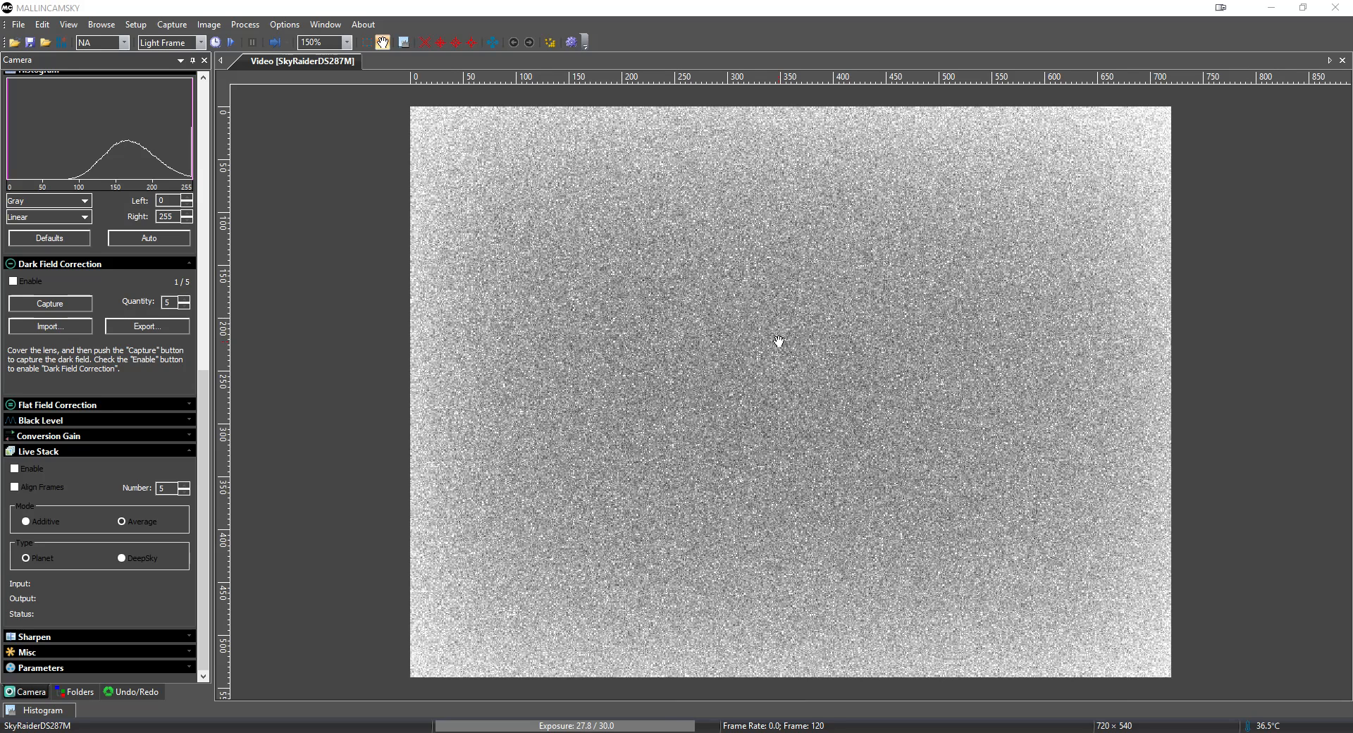
pyautogui.moveTo(536, 341)
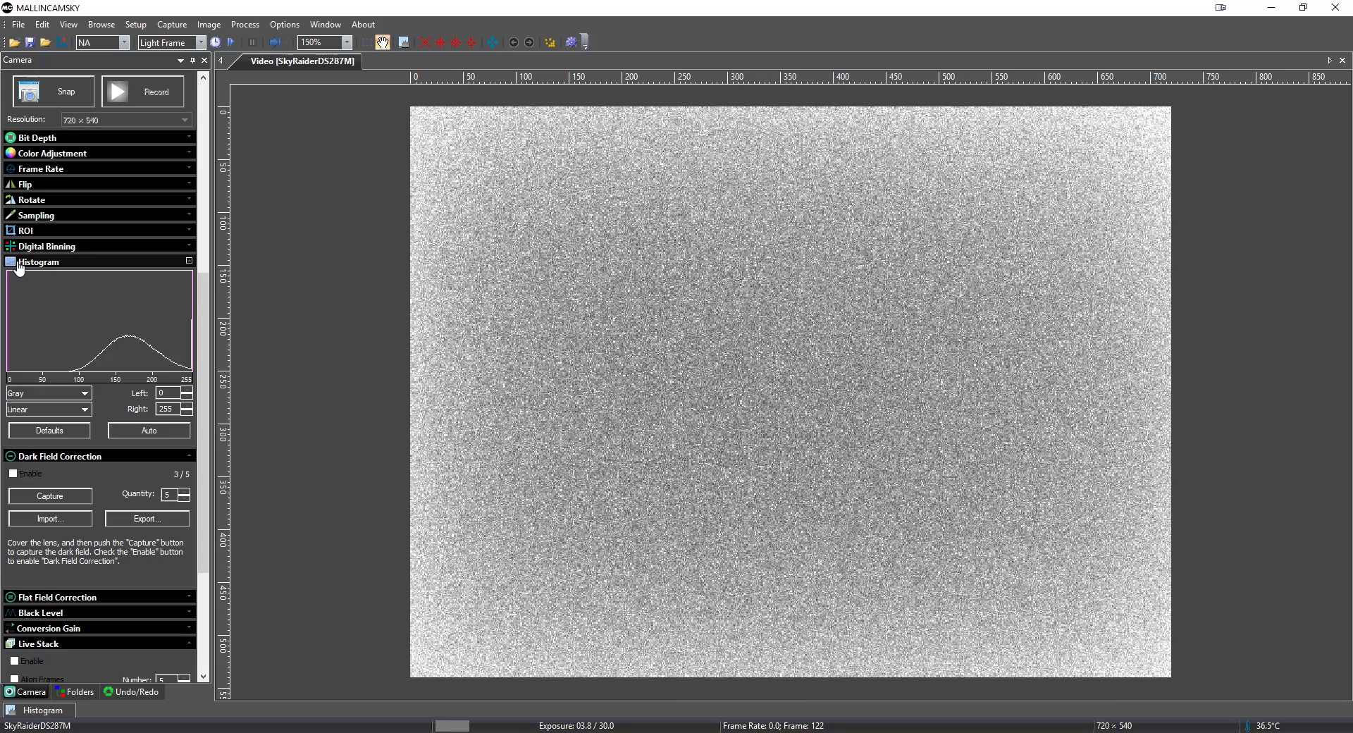
# - Collapse the Histogram section and, after all five dark frames finish, enable Dark Field Correction
pyautogui.click(38, 261)
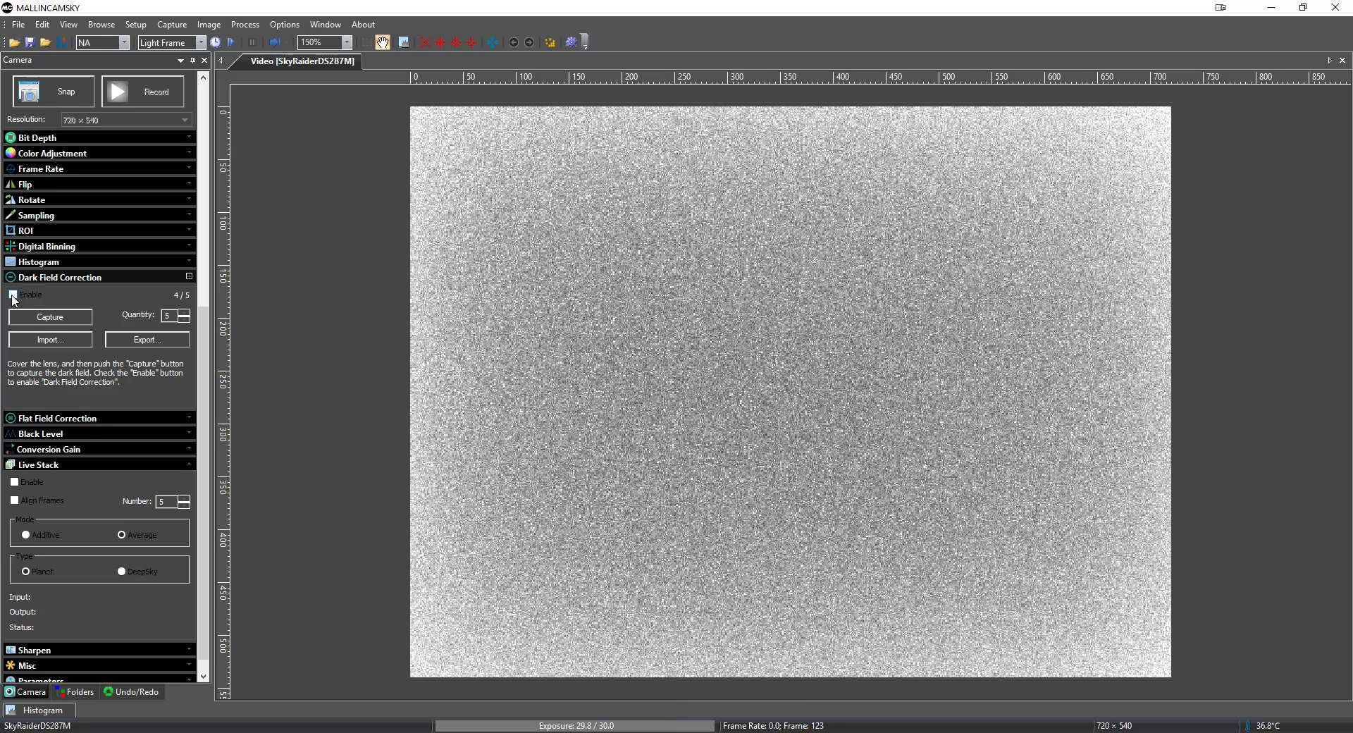
pyautogui.click(13, 295)
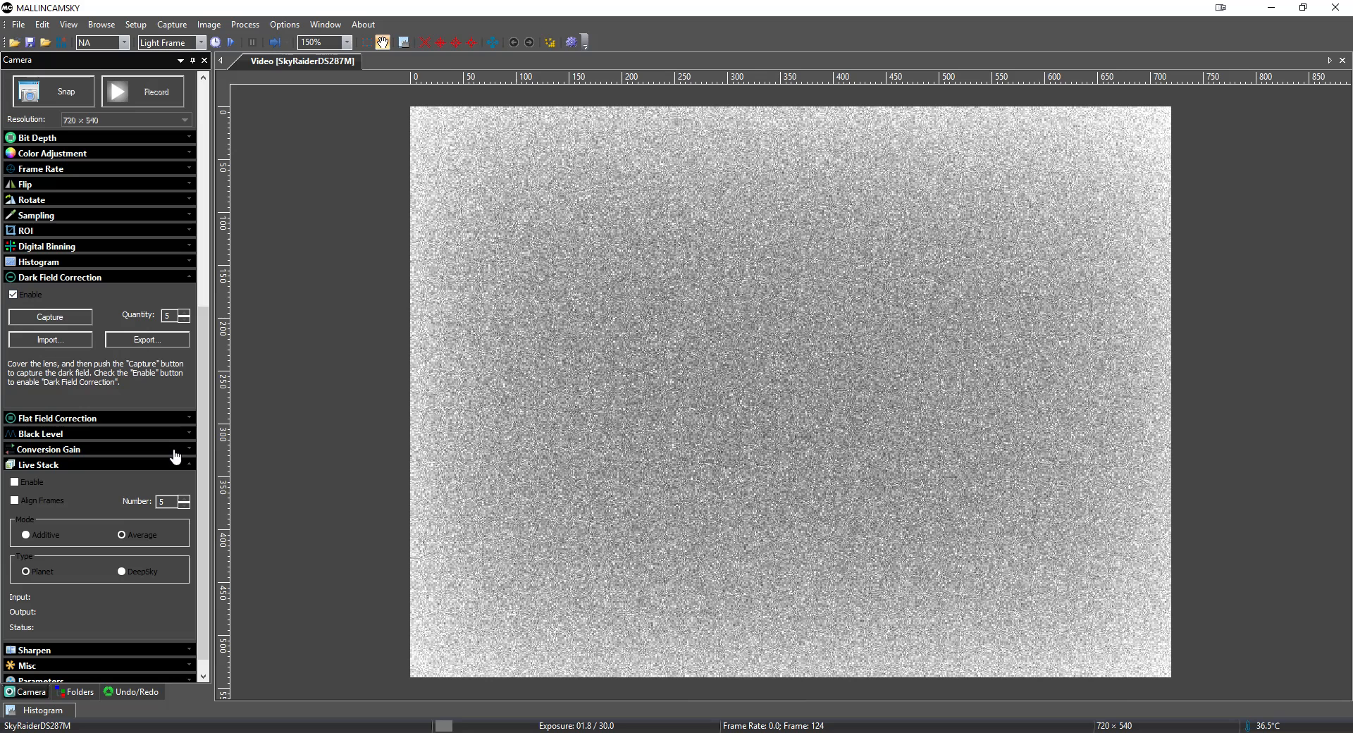